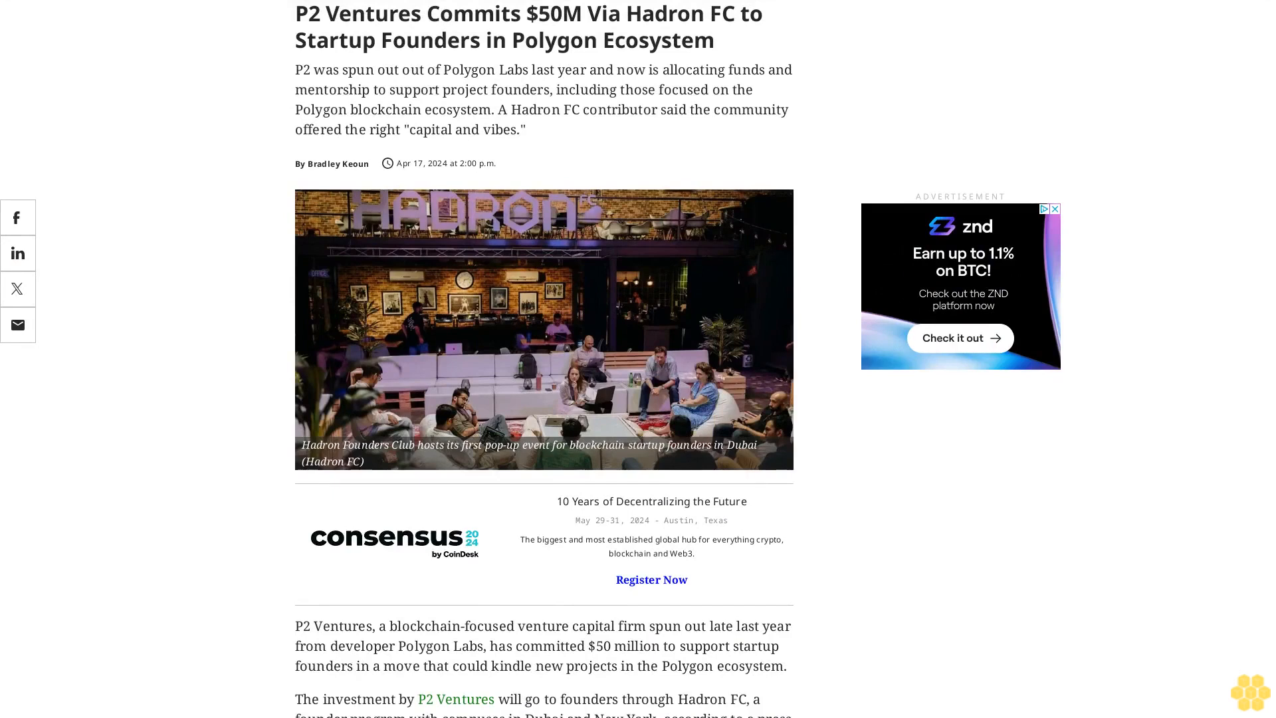
scroll(down, 3)
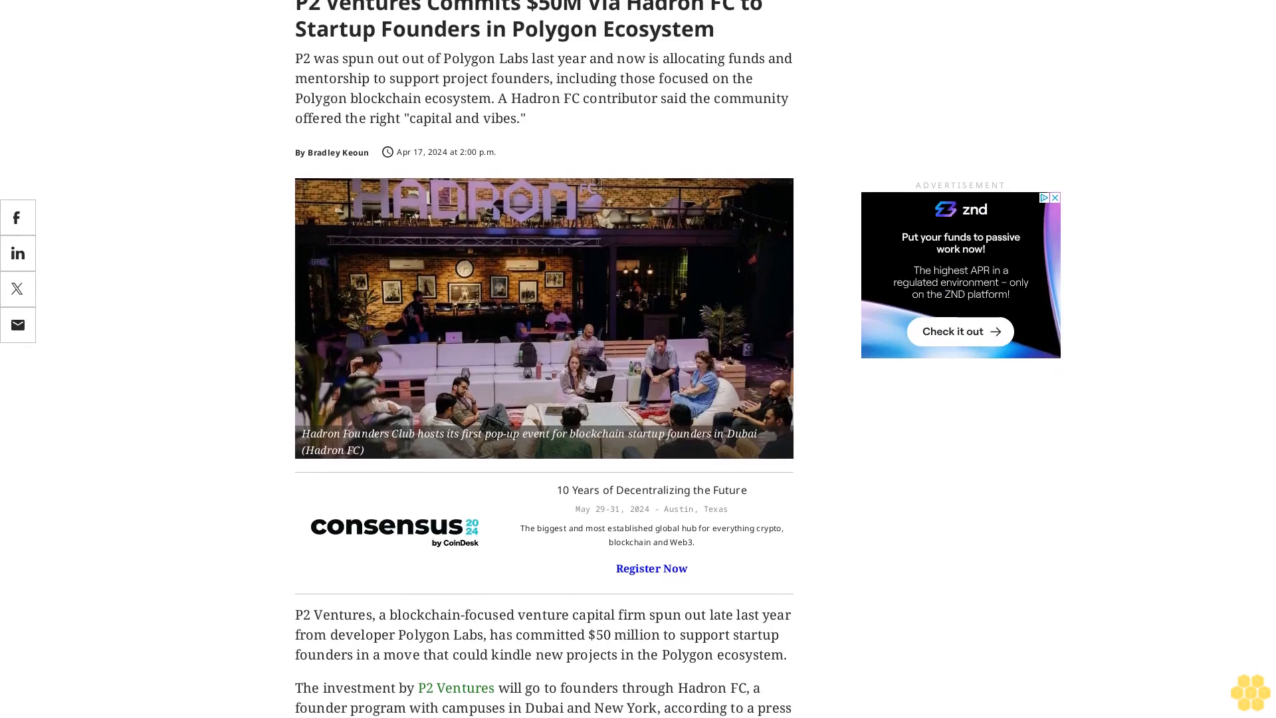
scroll(down, 3)
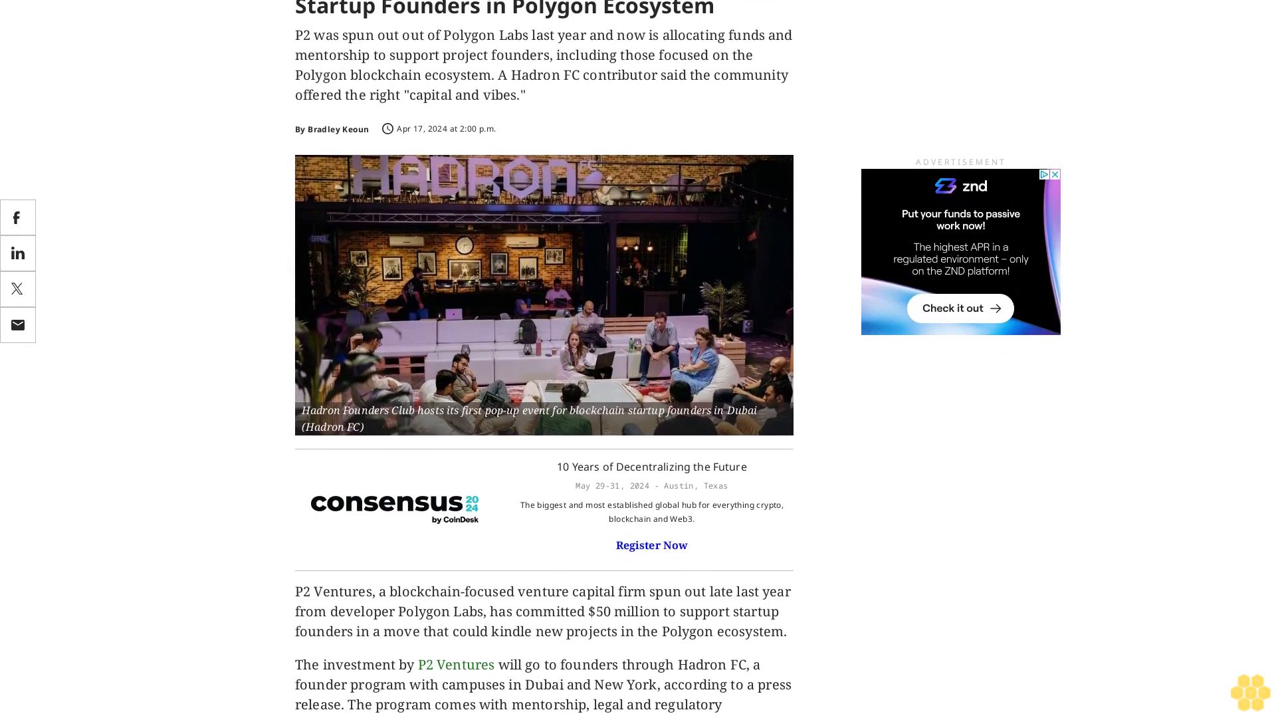
scroll(down, 3)
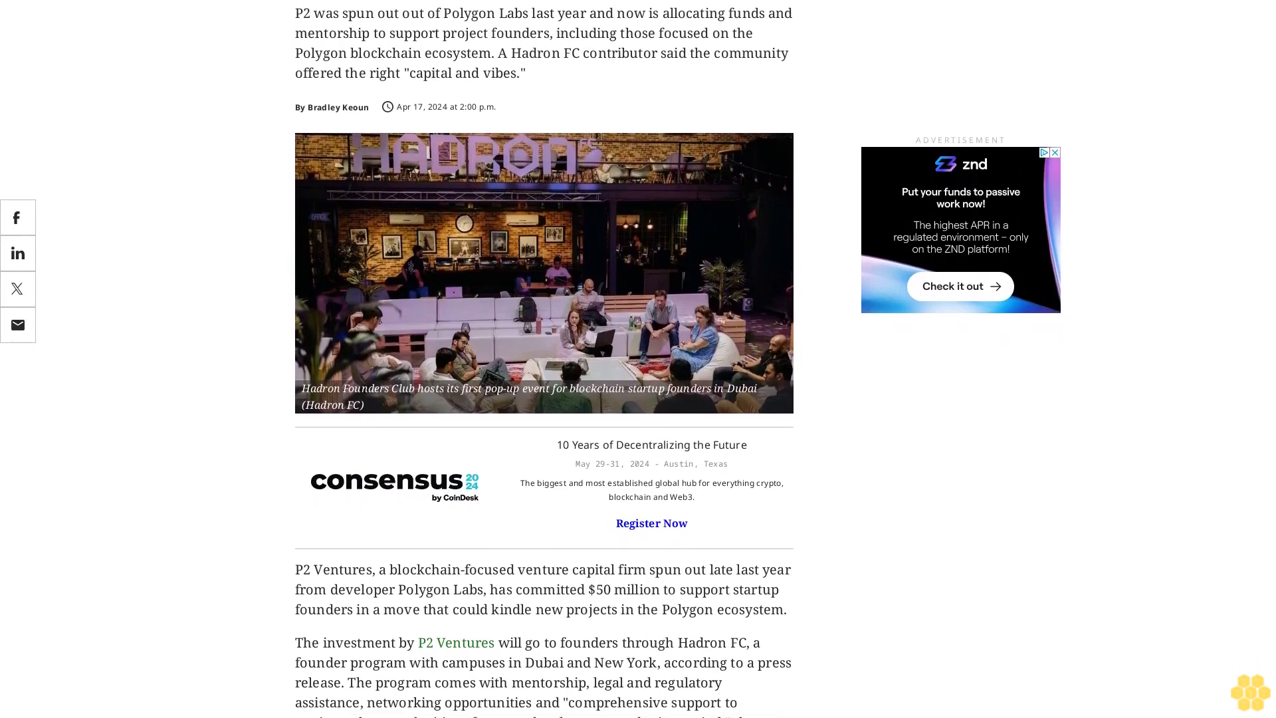
scroll(down, 3)
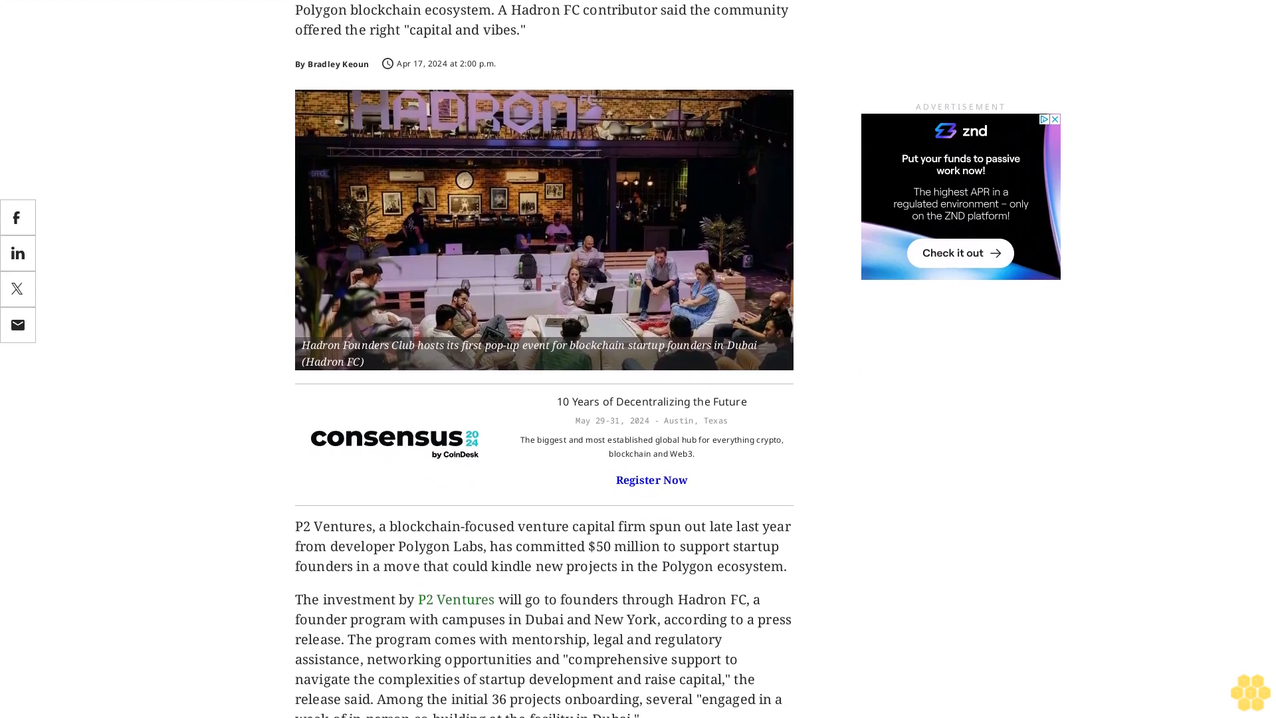
scroll(down, 3)
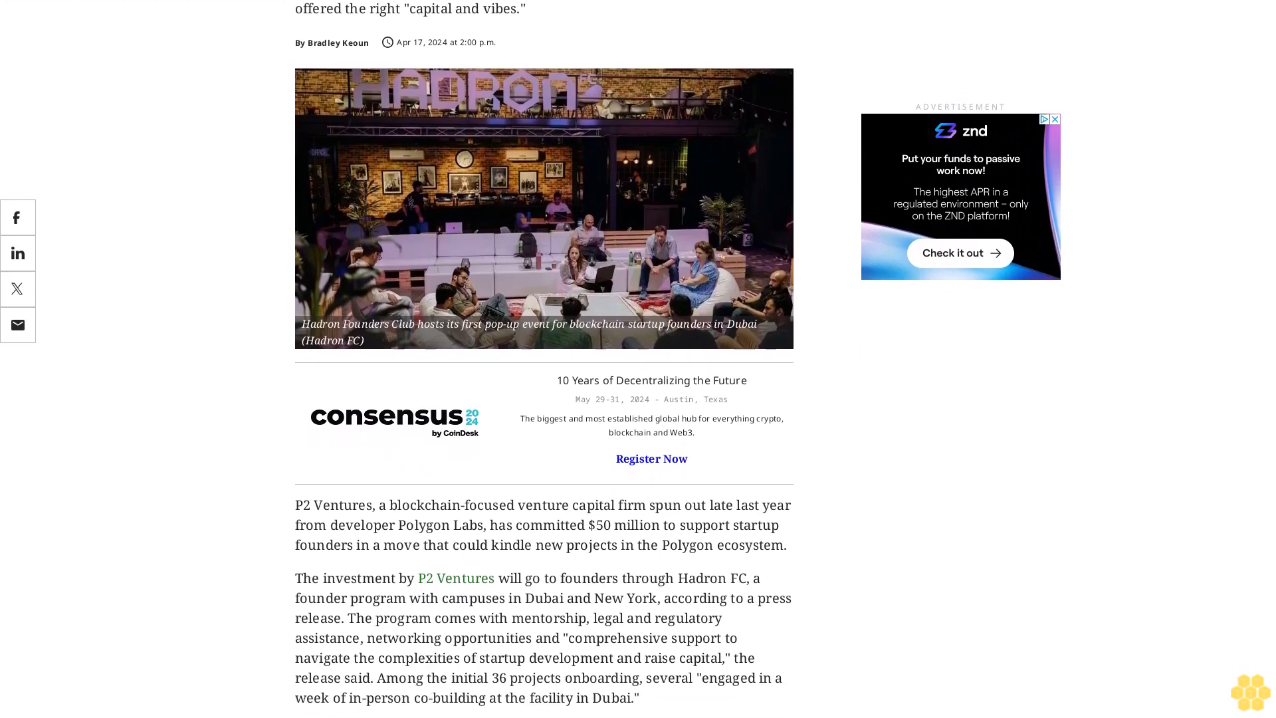
scroll(down, 3)
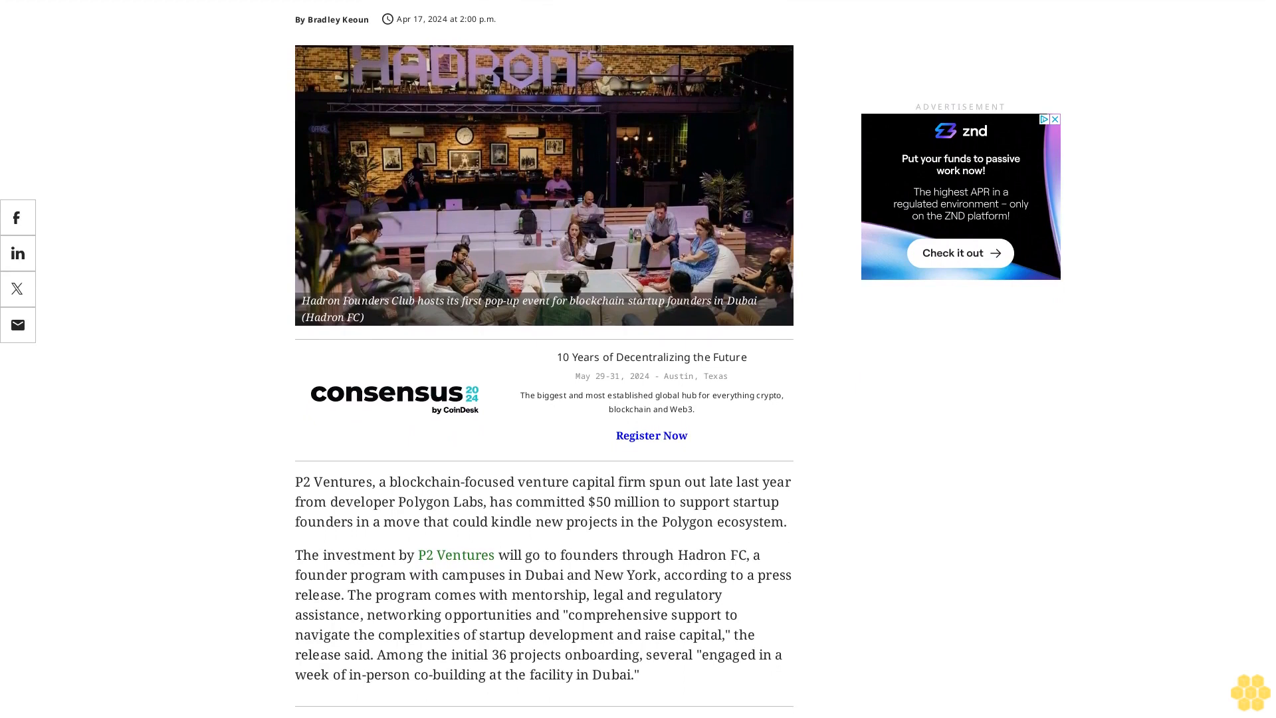
scroll(down, 3)
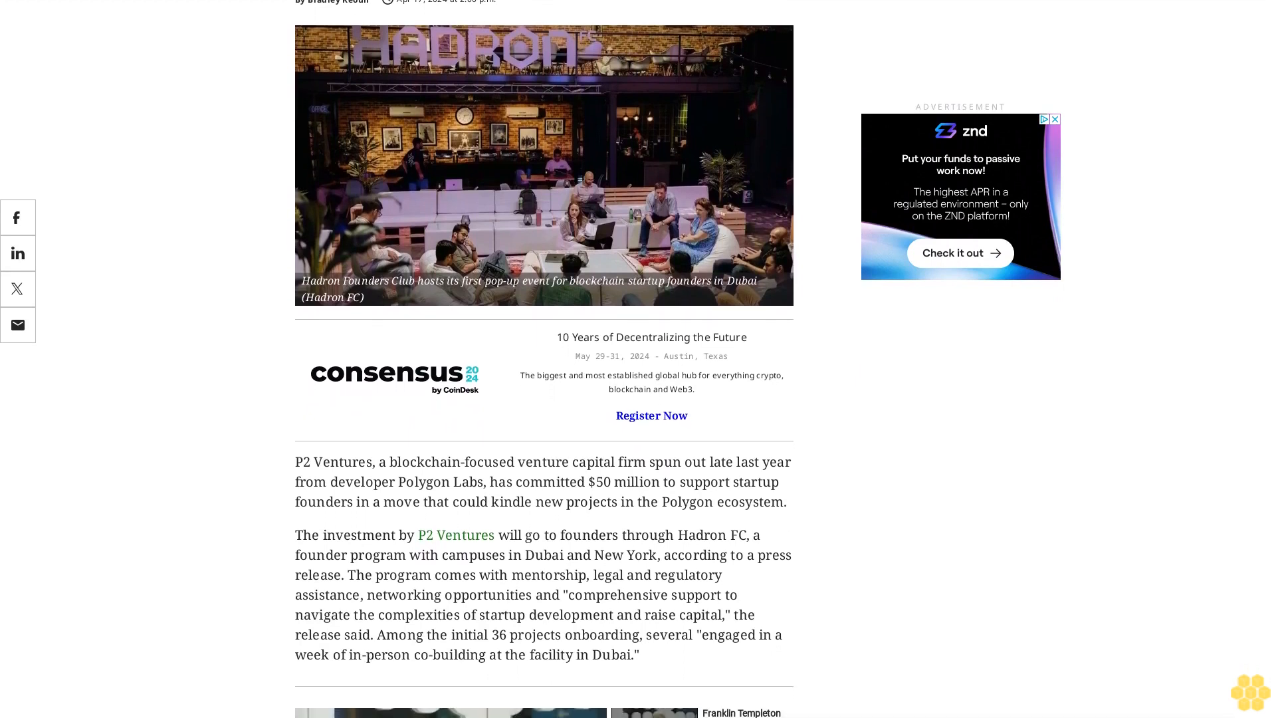
scroll(down, 3)
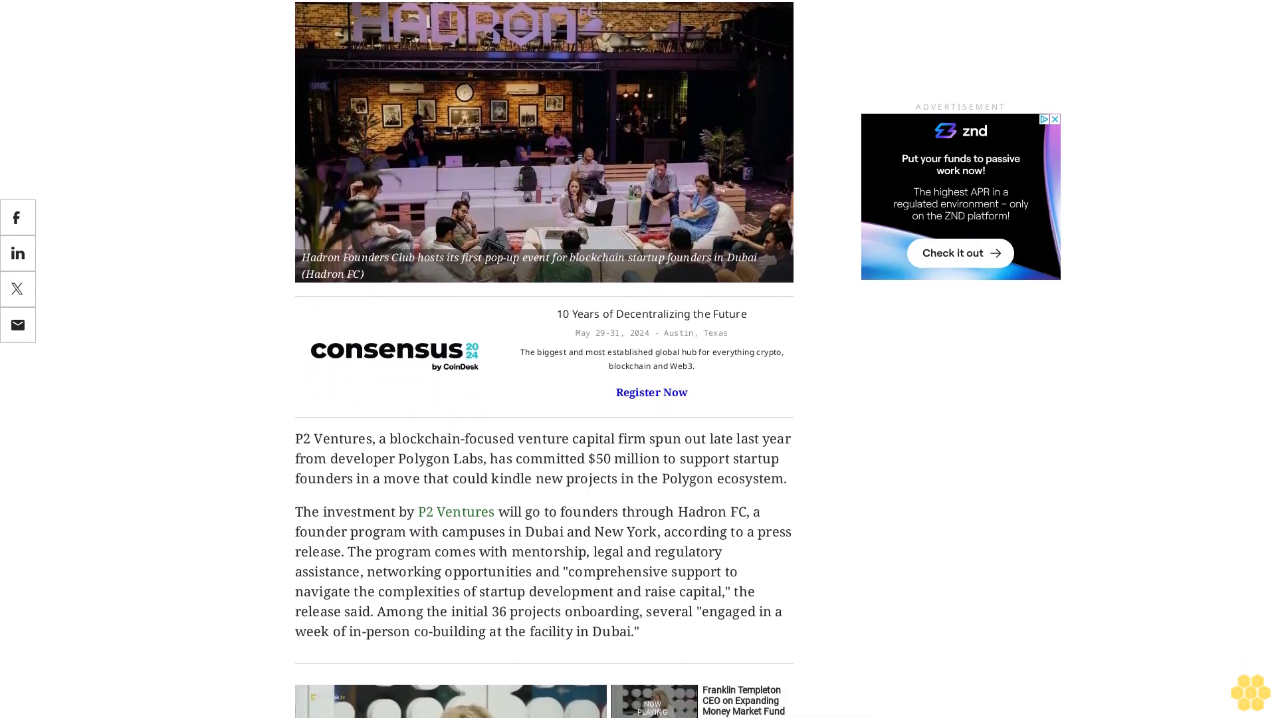
scroll(down, 3)
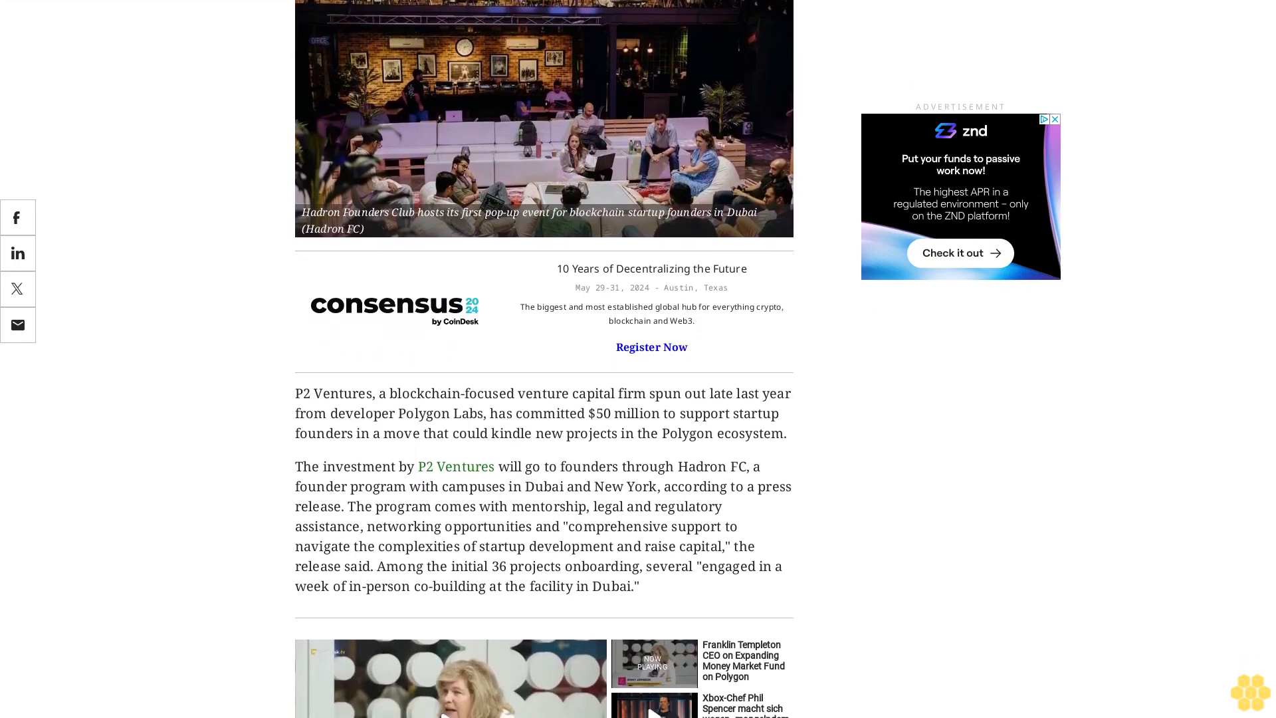
scroll(down, 3)
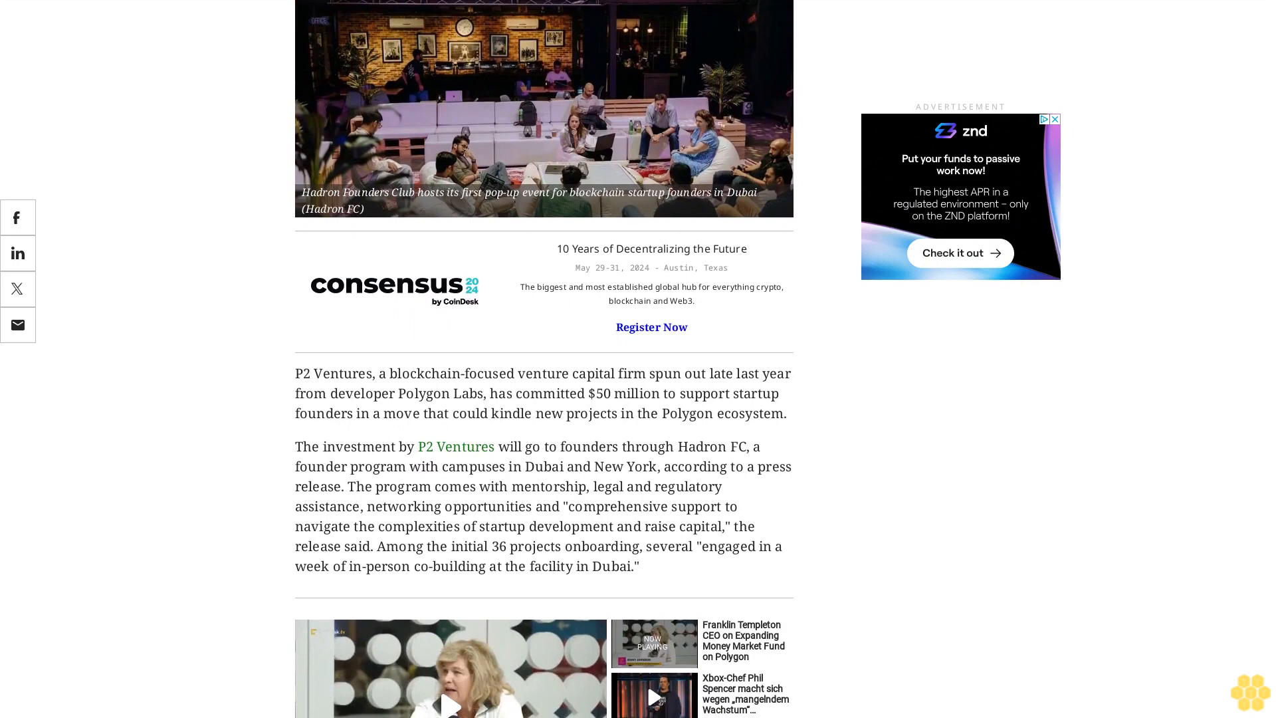
scroll(down, 3)
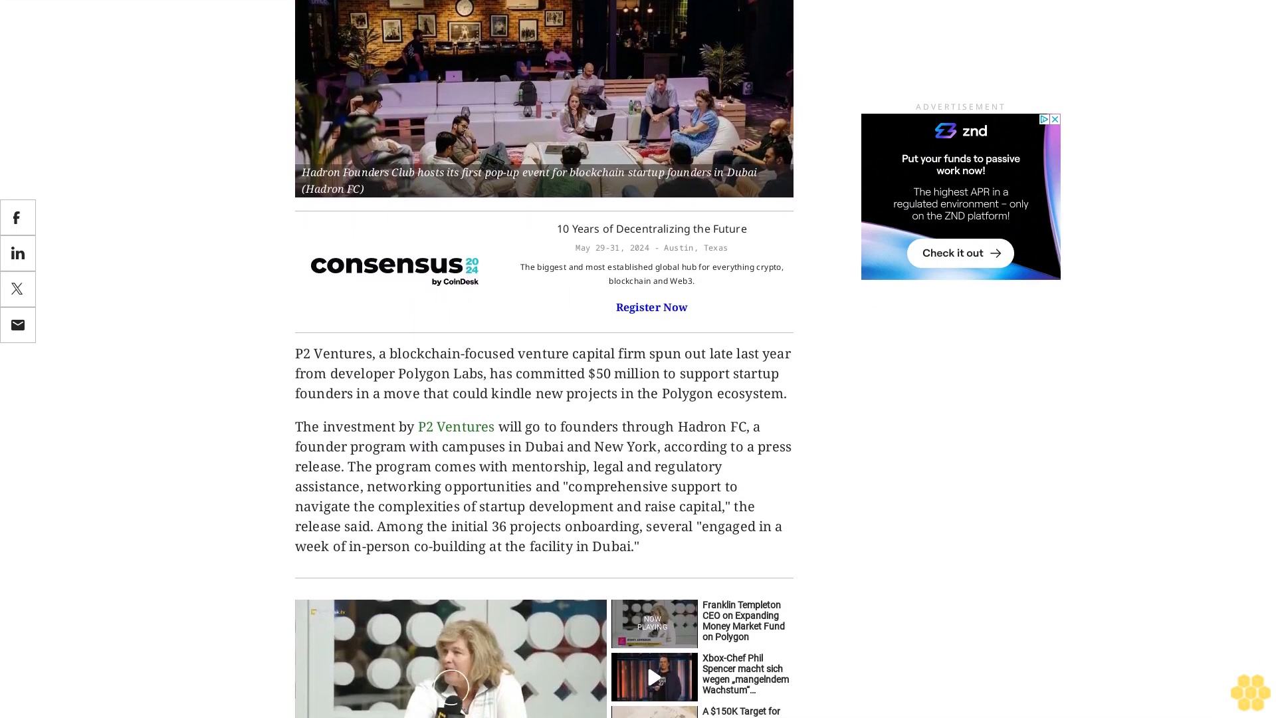
scroll(down, 3)
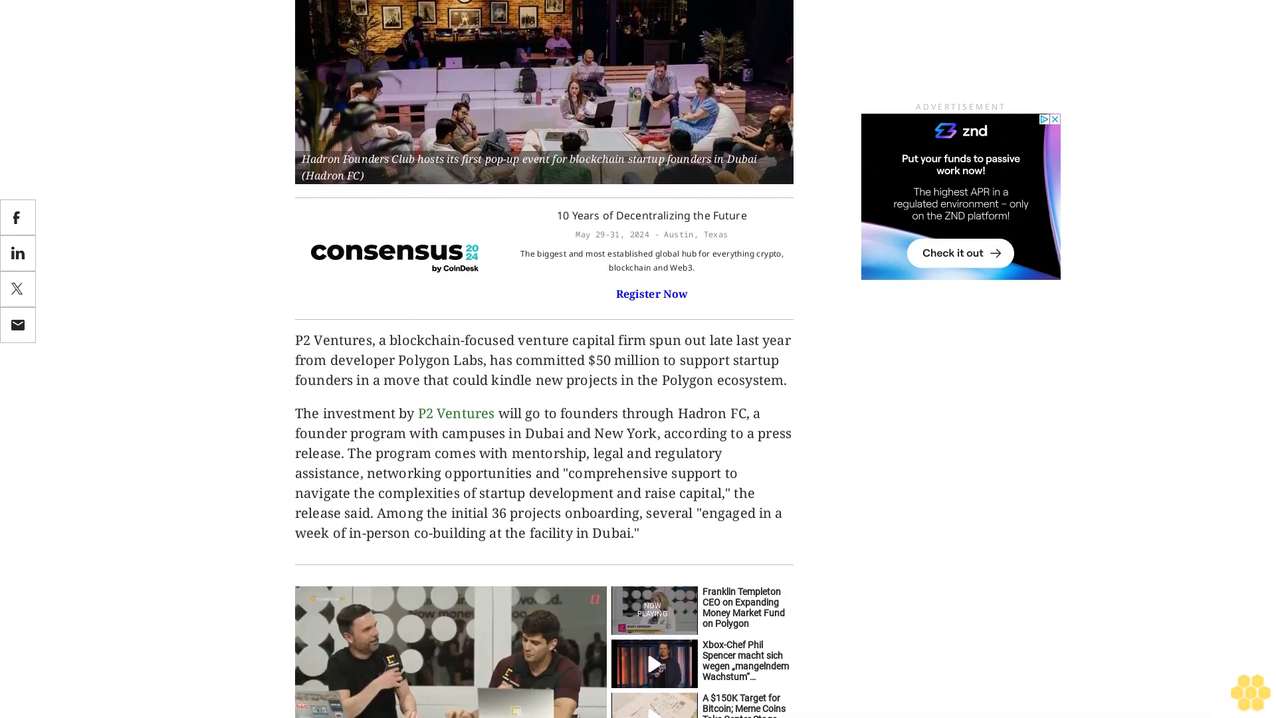
scroll(down, 3)
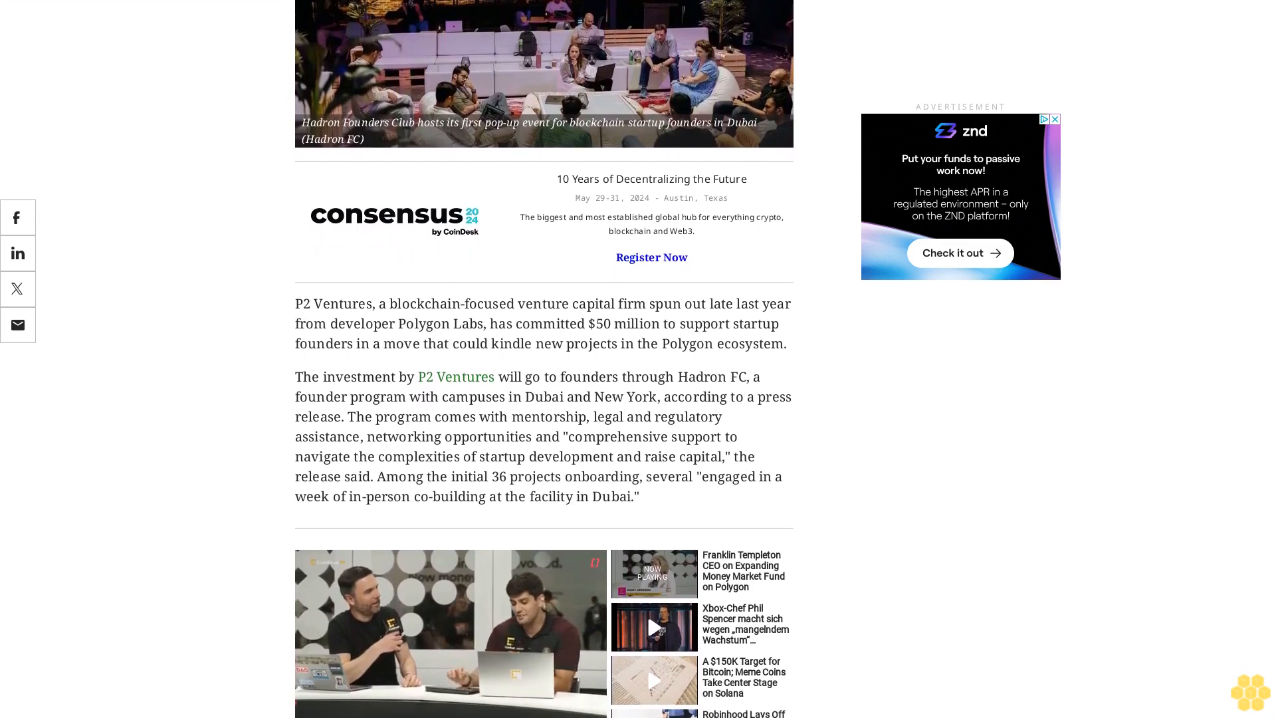
scroll(down, 3)
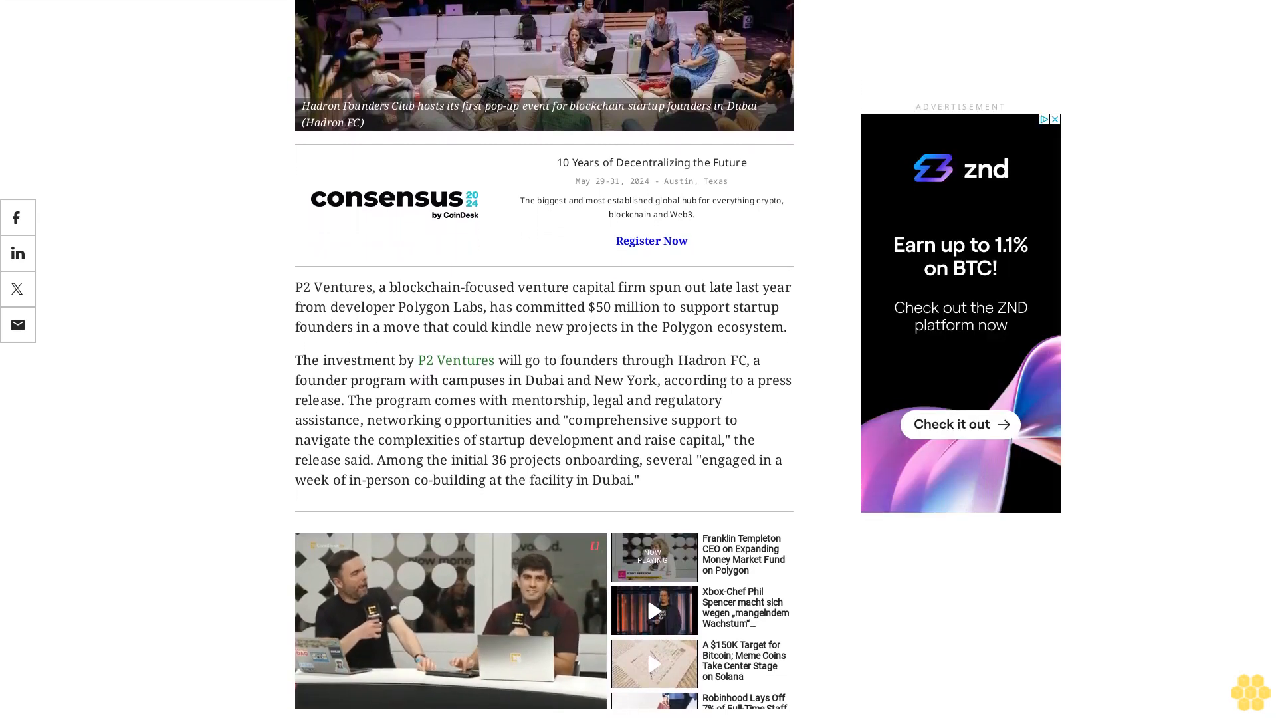
scroll(down, 3)
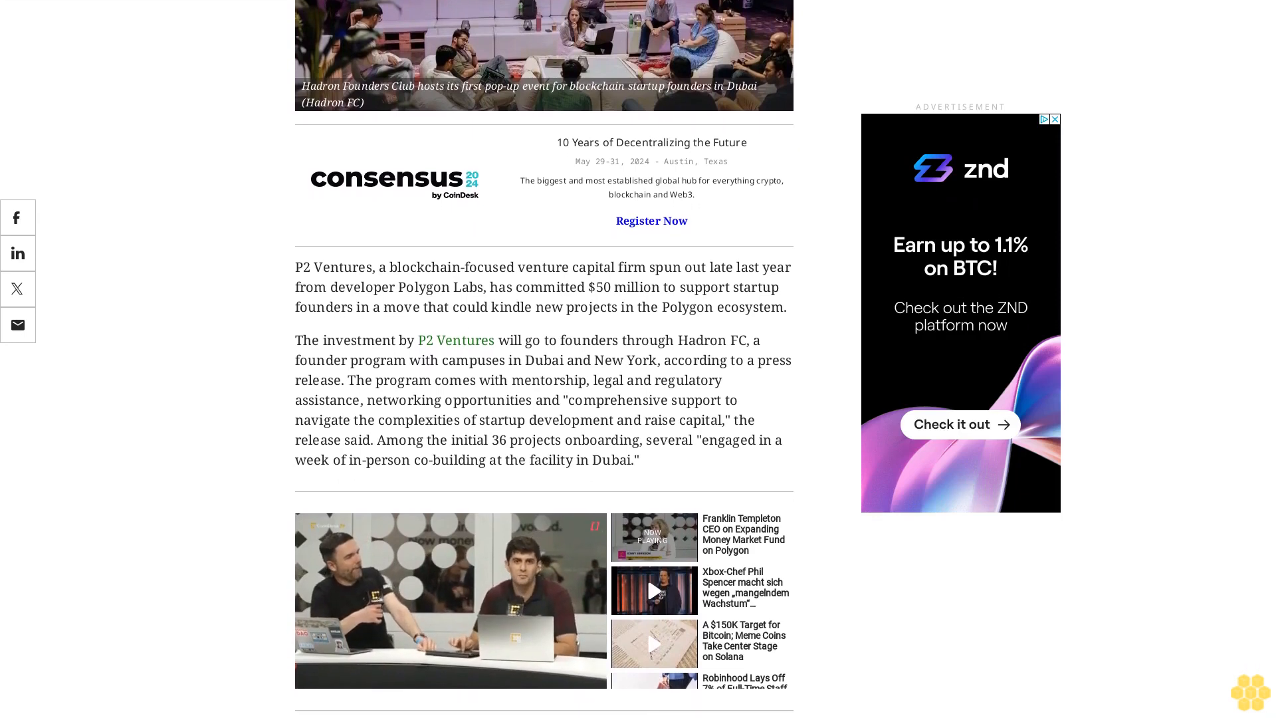
scroll(up, 3)
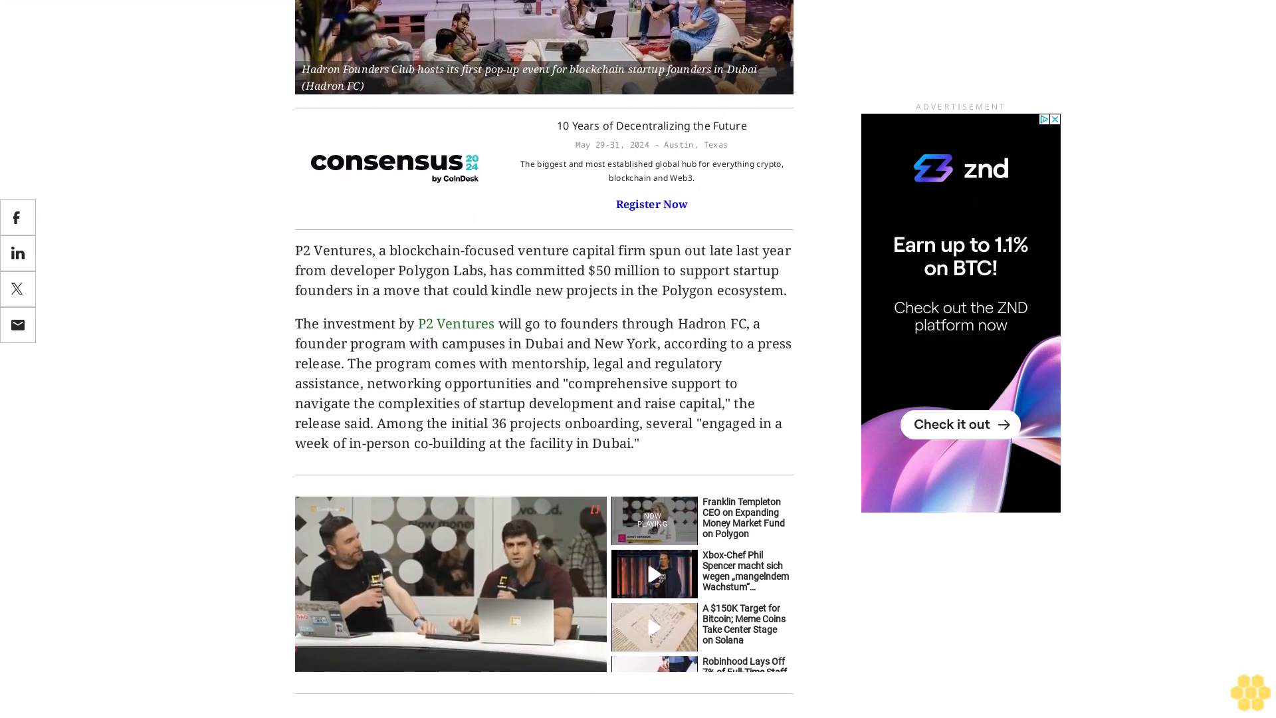
scroll(down, 3)
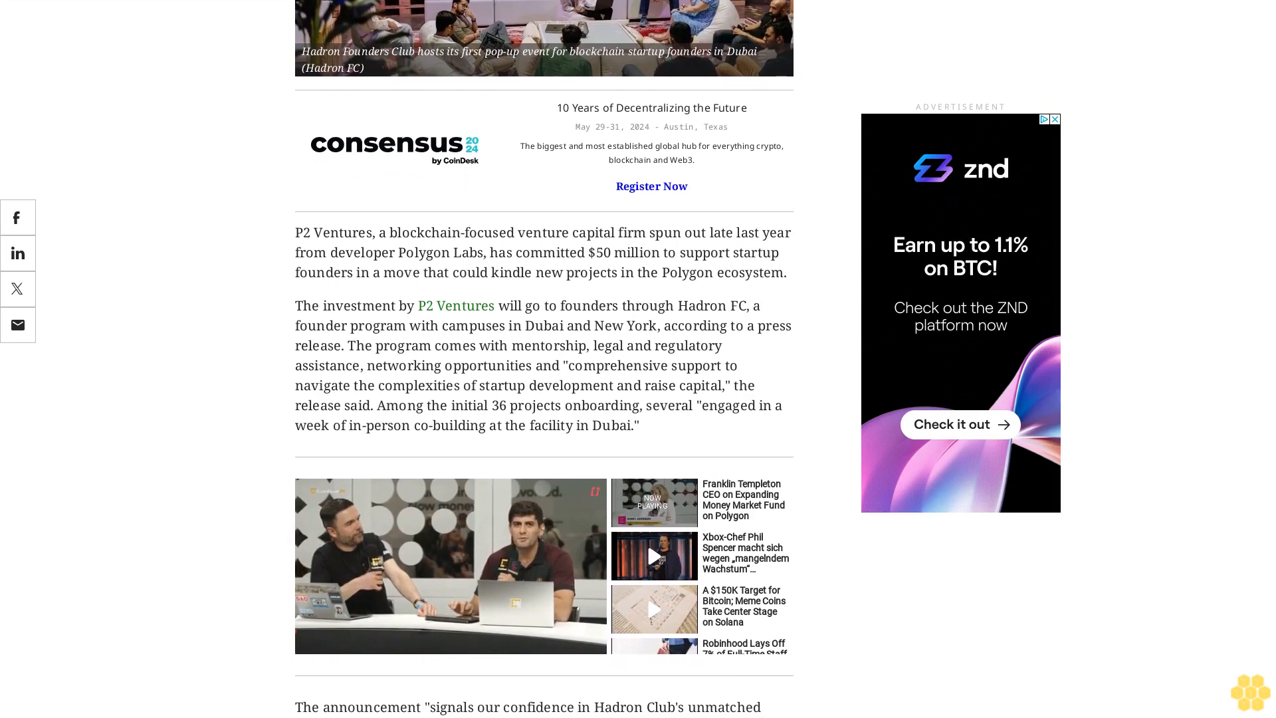
scroll(down, 3)
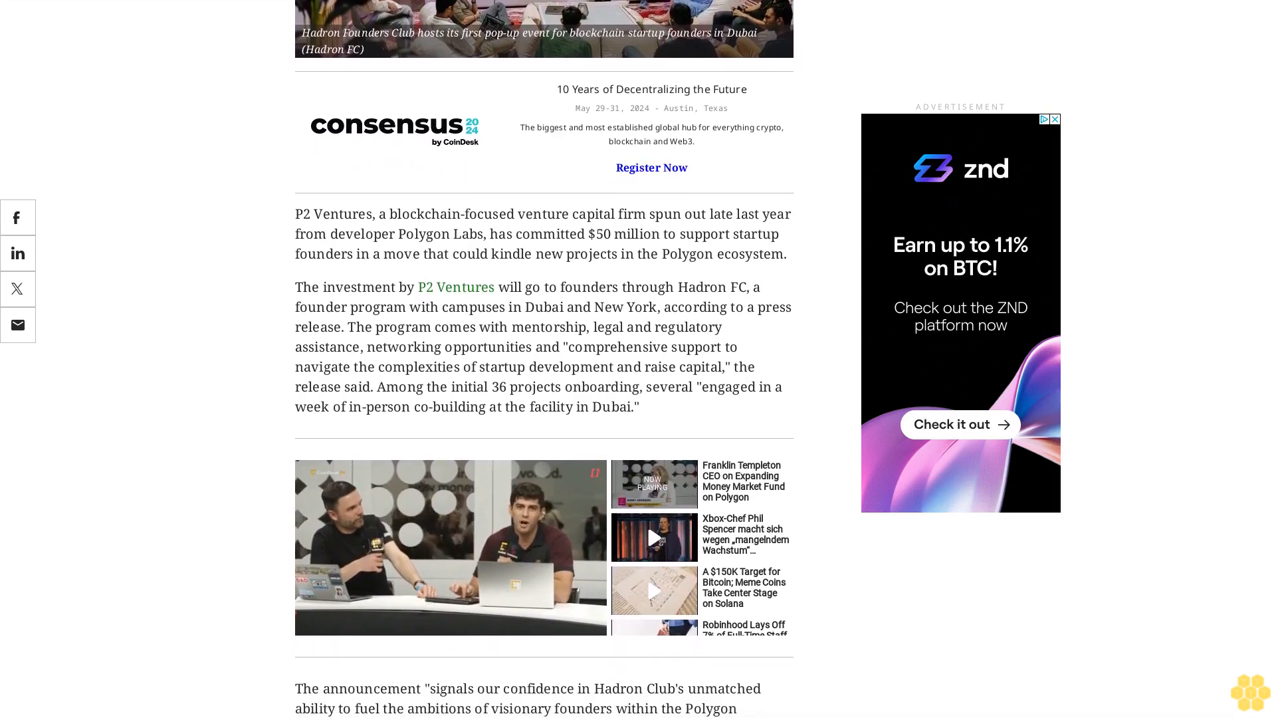
scroll(down, 3)
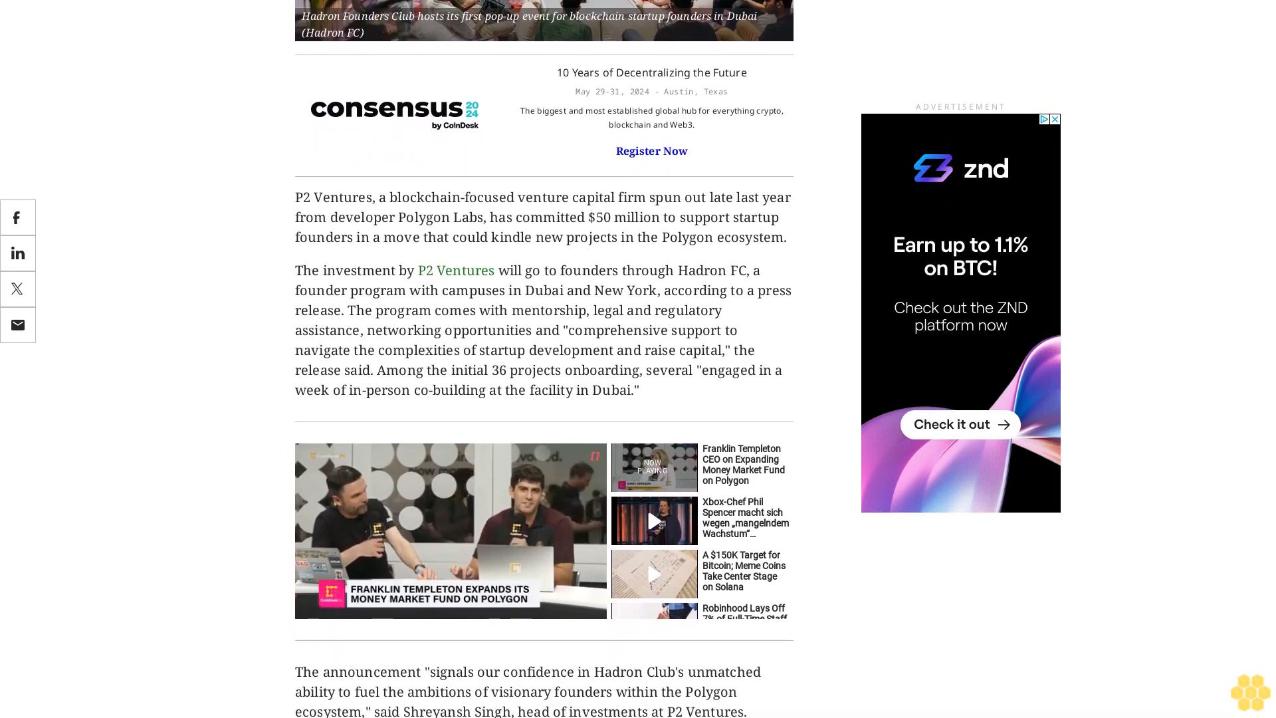
scroll(up, 3)
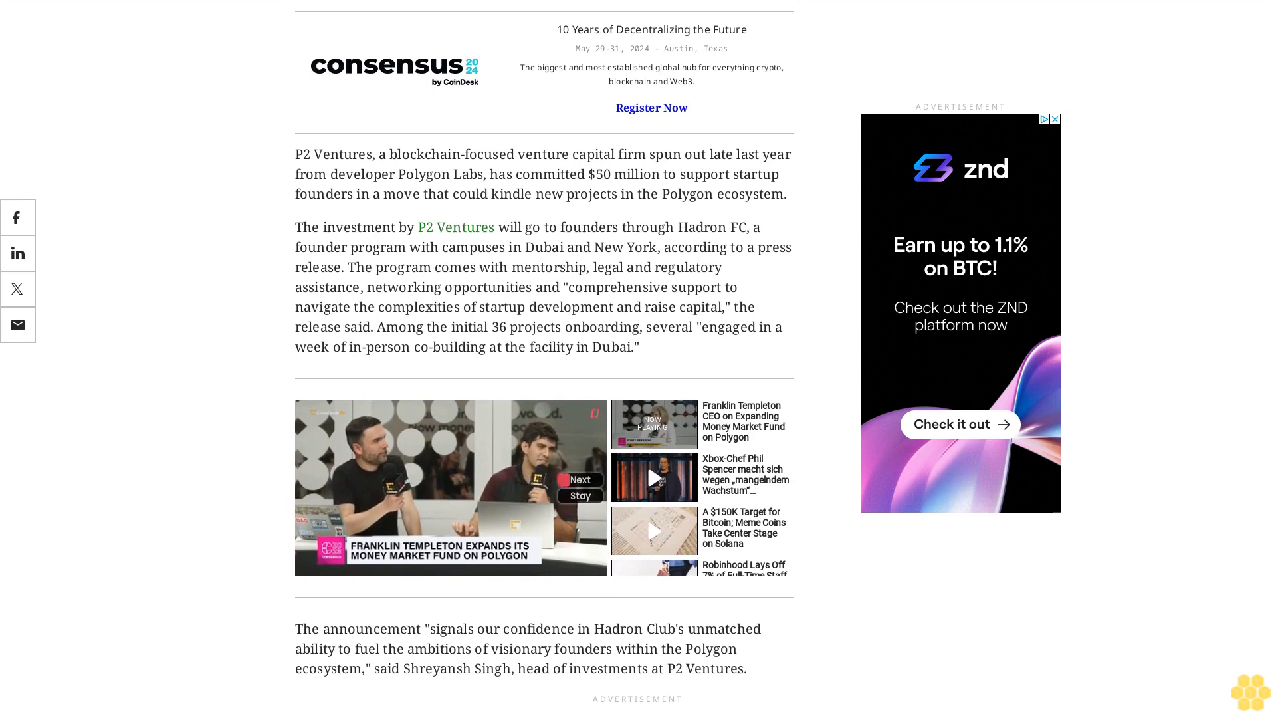
scroll(up, 3)
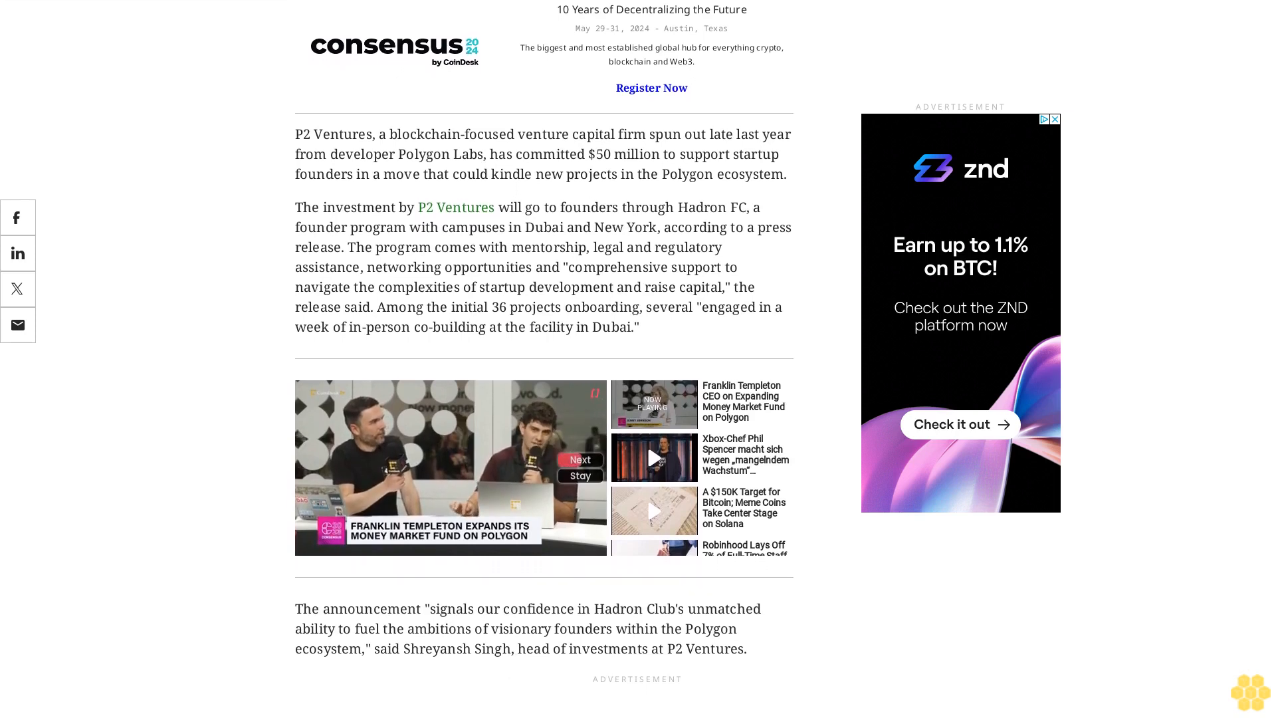
scroll(up, 3)
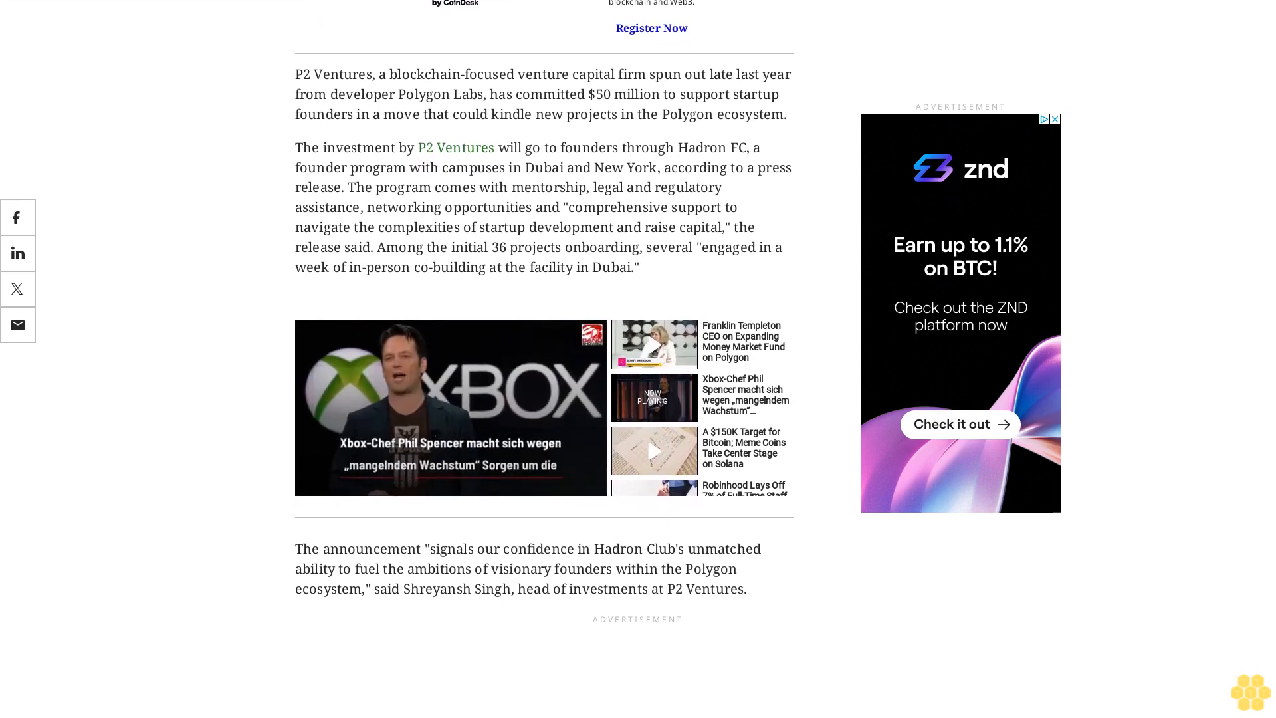
scroll(down, 3)
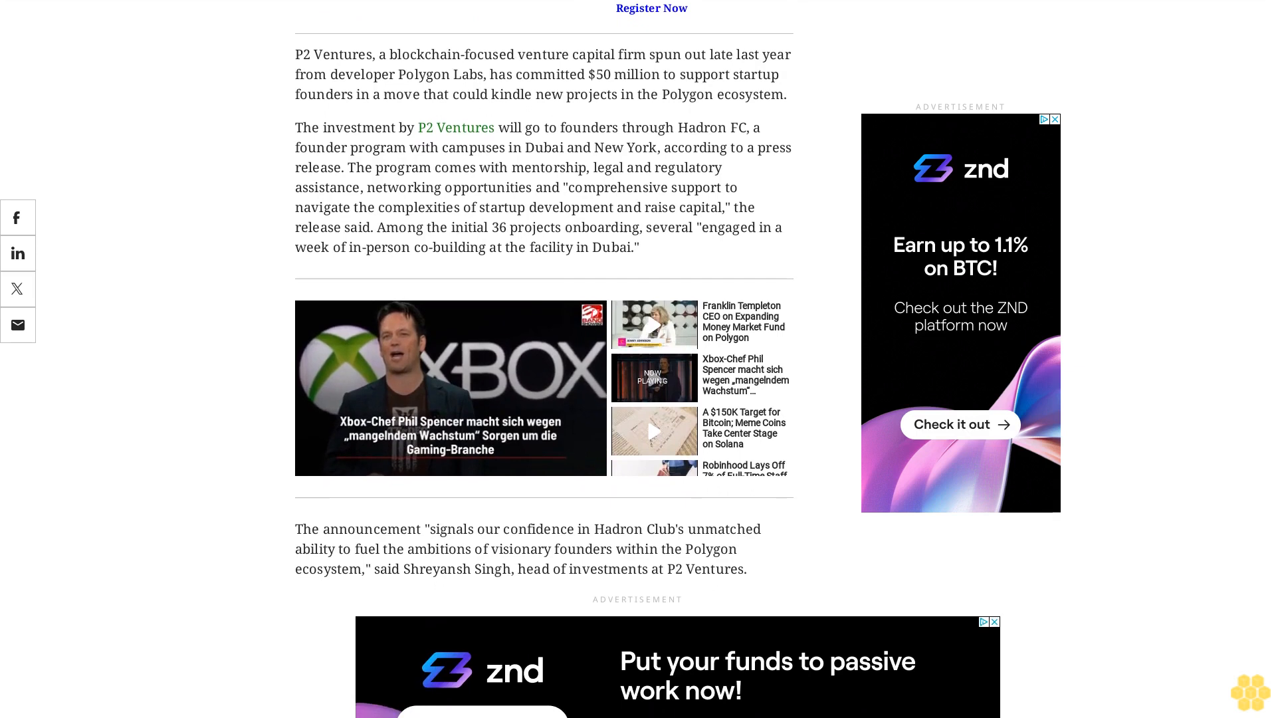
scroll(down, 3)
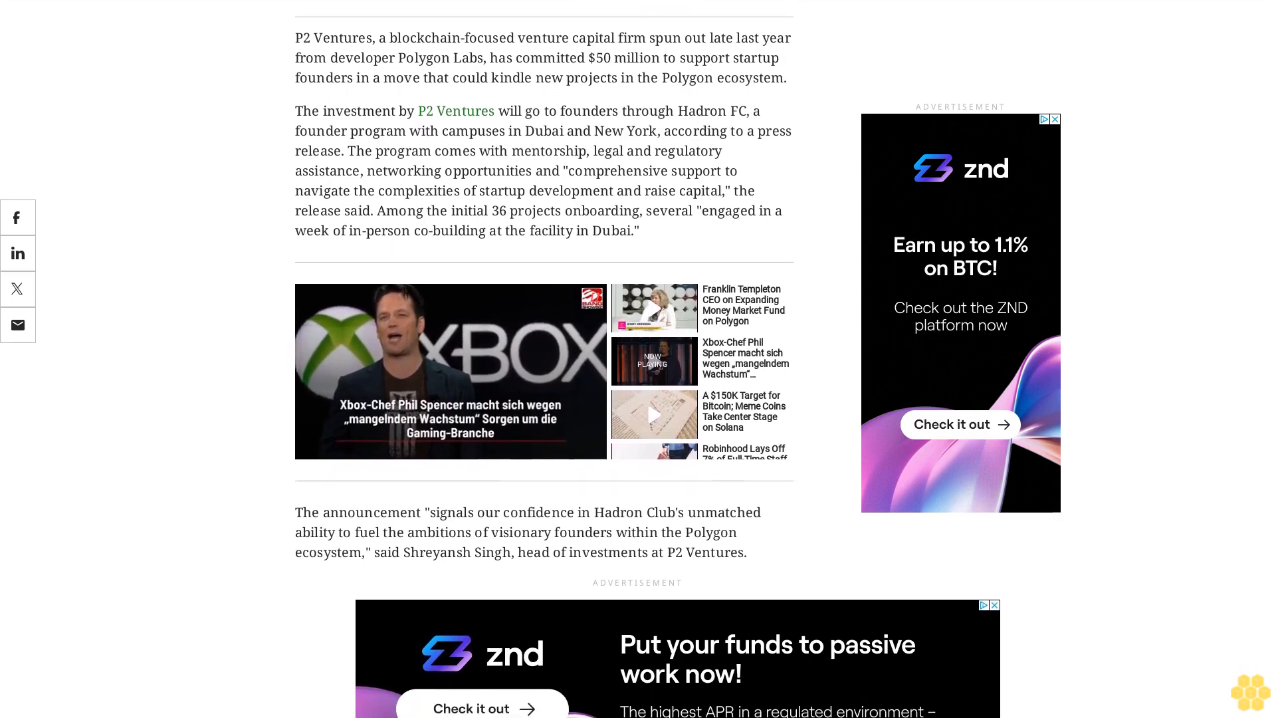
scroll(up, 3)
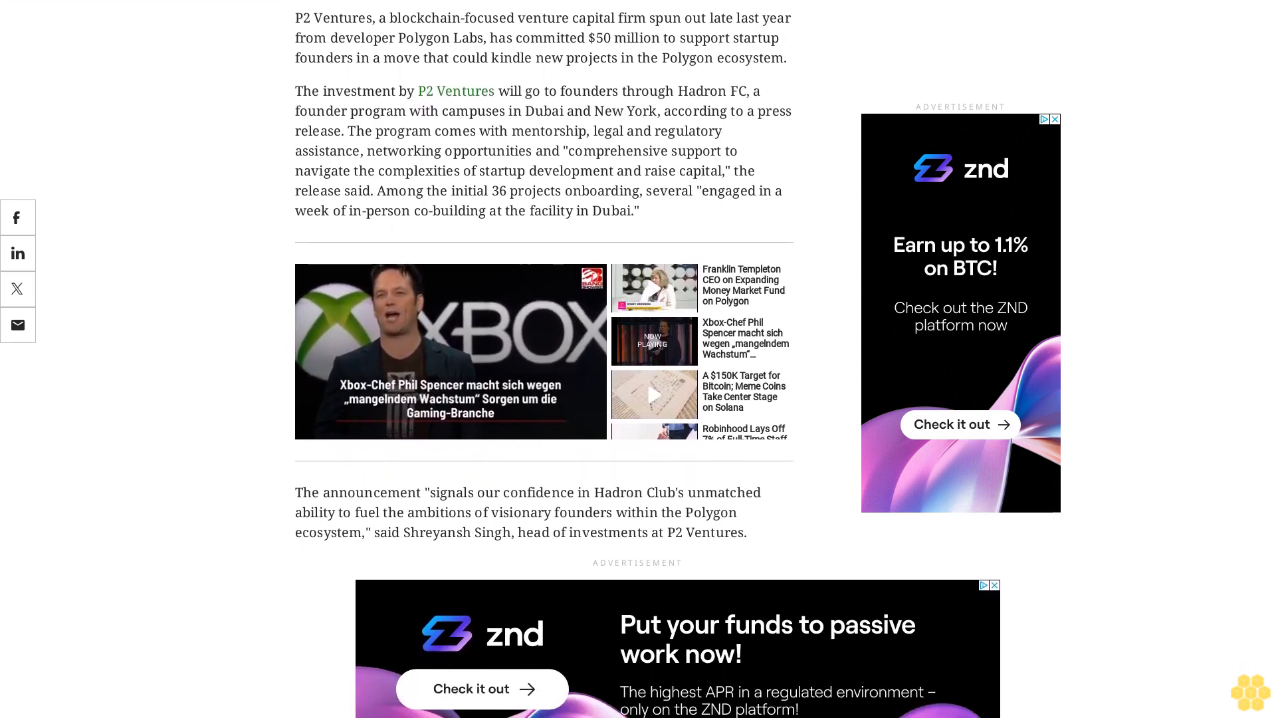
scroll(down, 3)
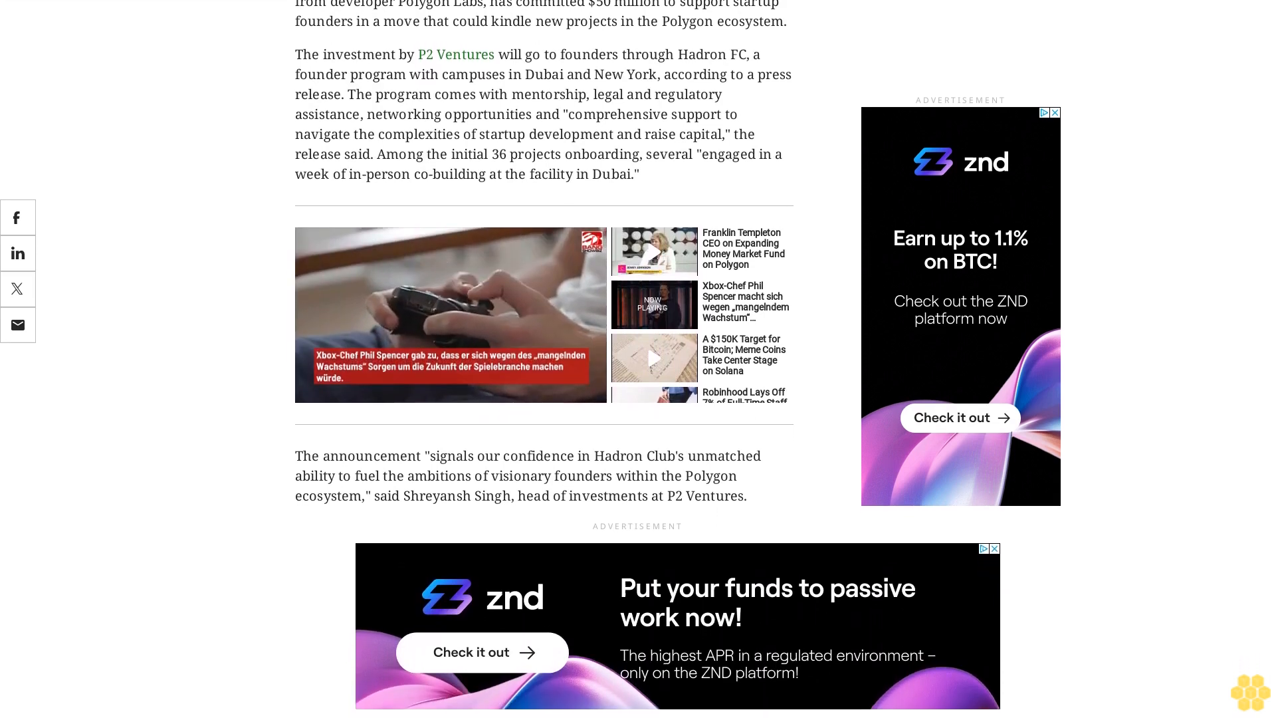
scroll(down, 3)
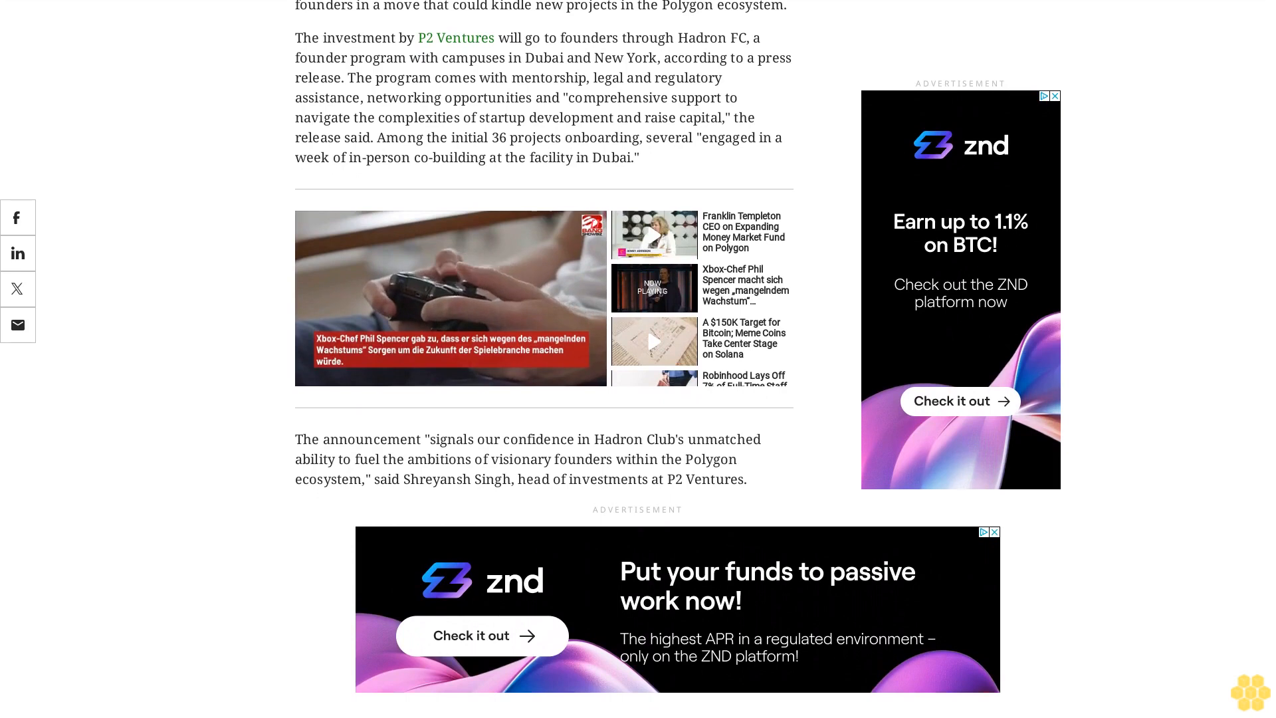
scroll(down, 3)
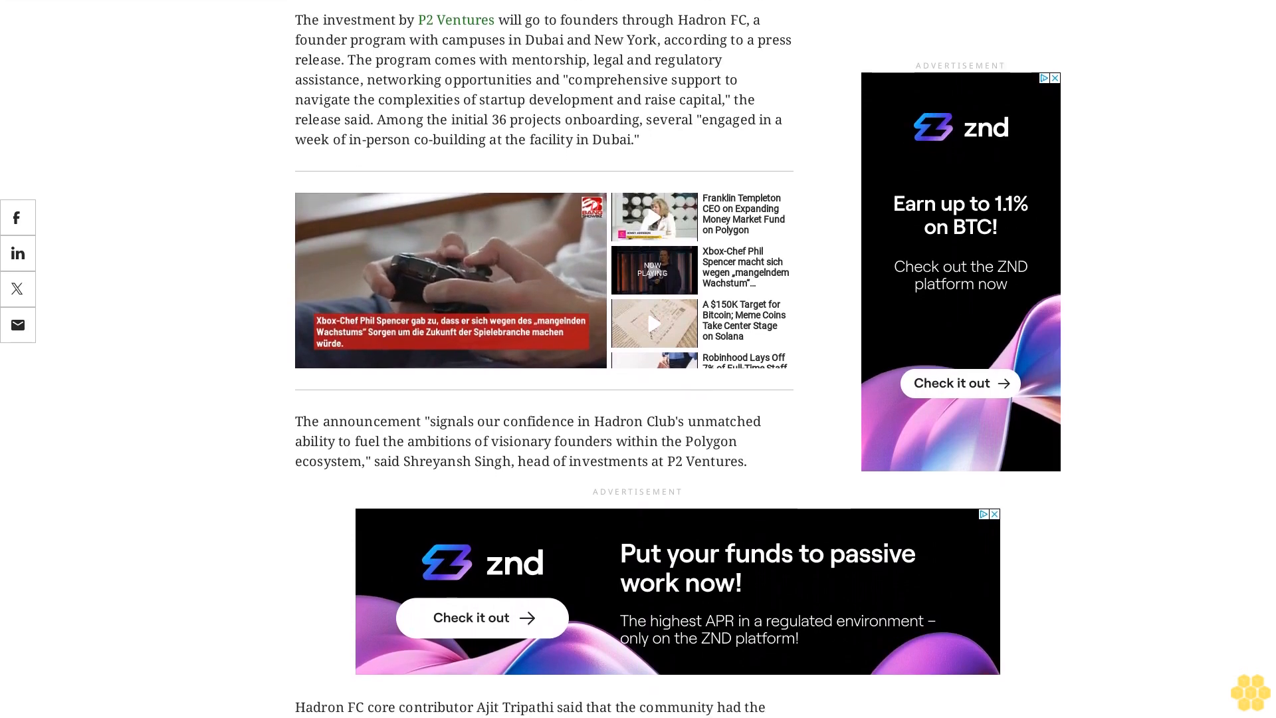
scroll(down, 3)
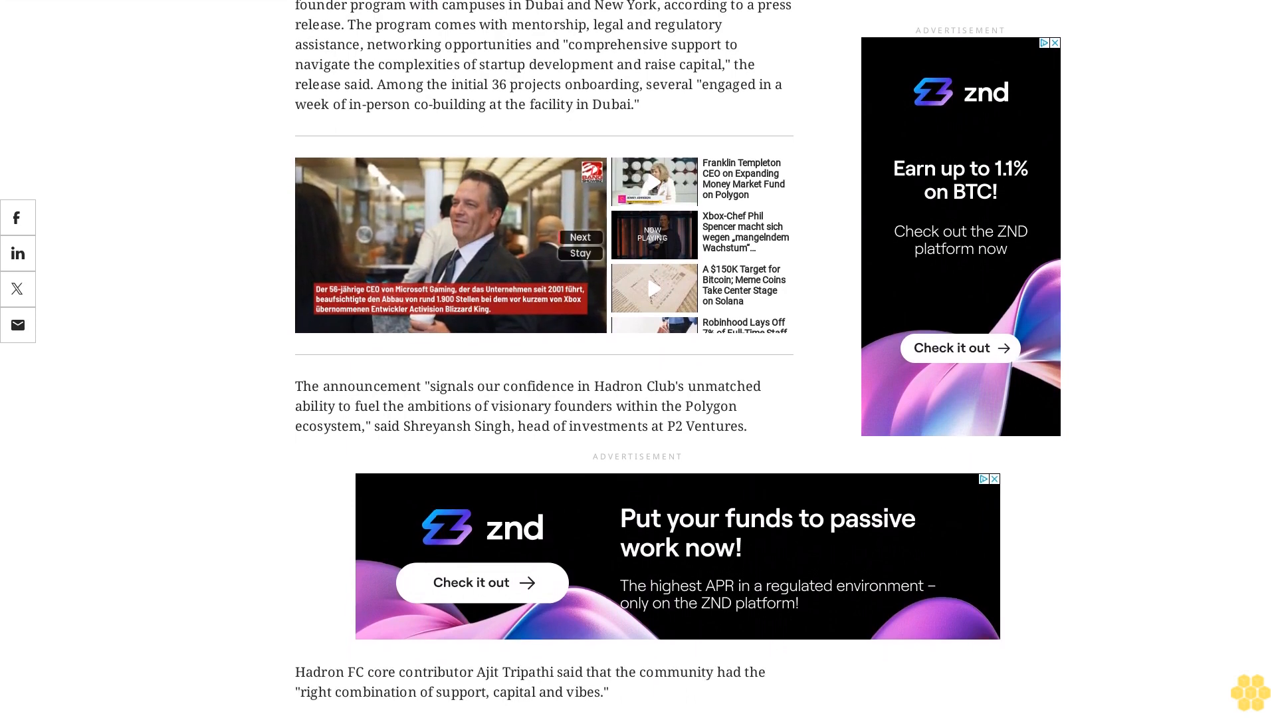
scroll(down, 3)
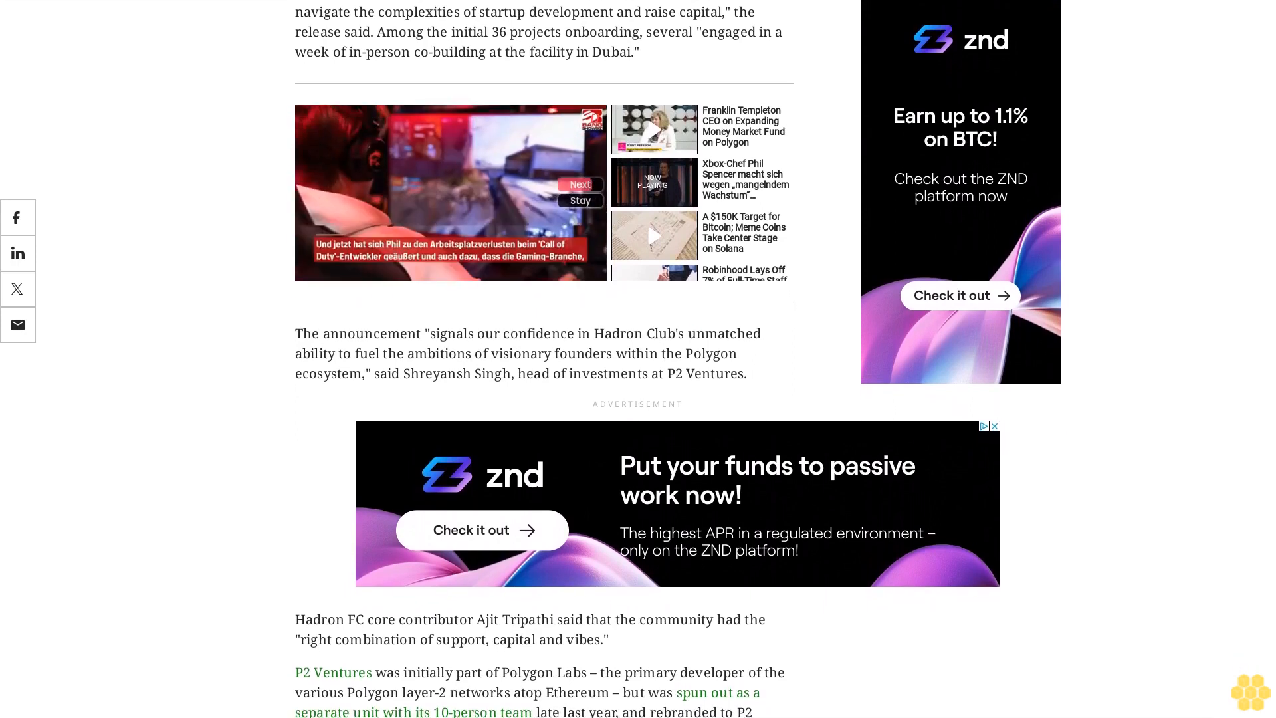
scroll(down, 3)
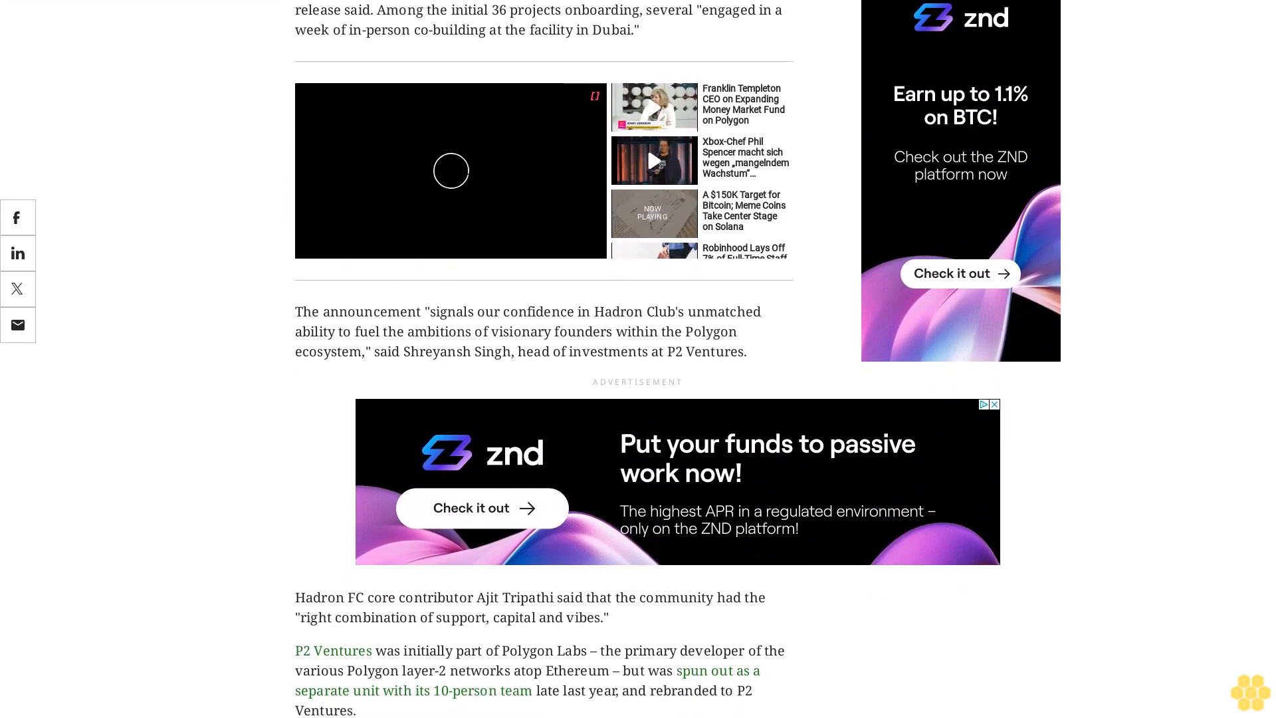